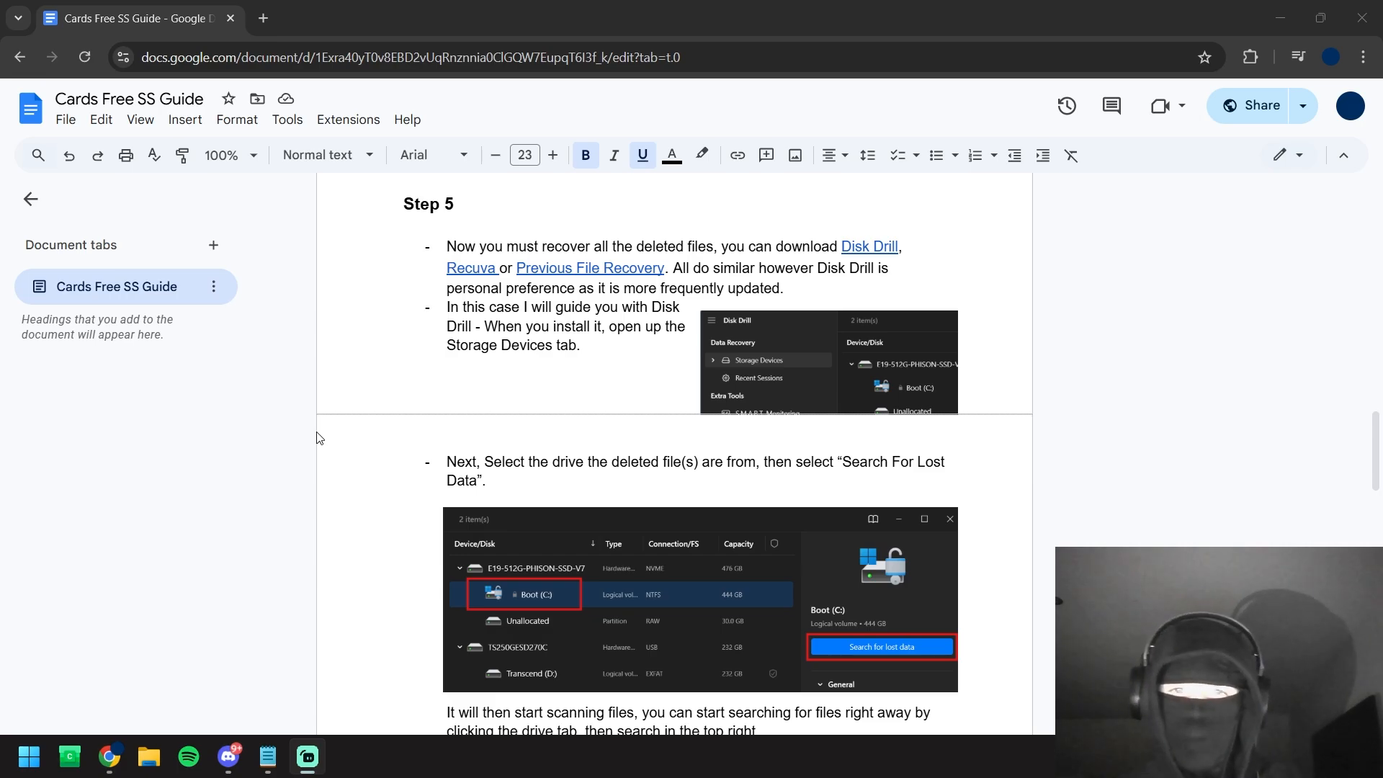
mouse_move(859, 254)
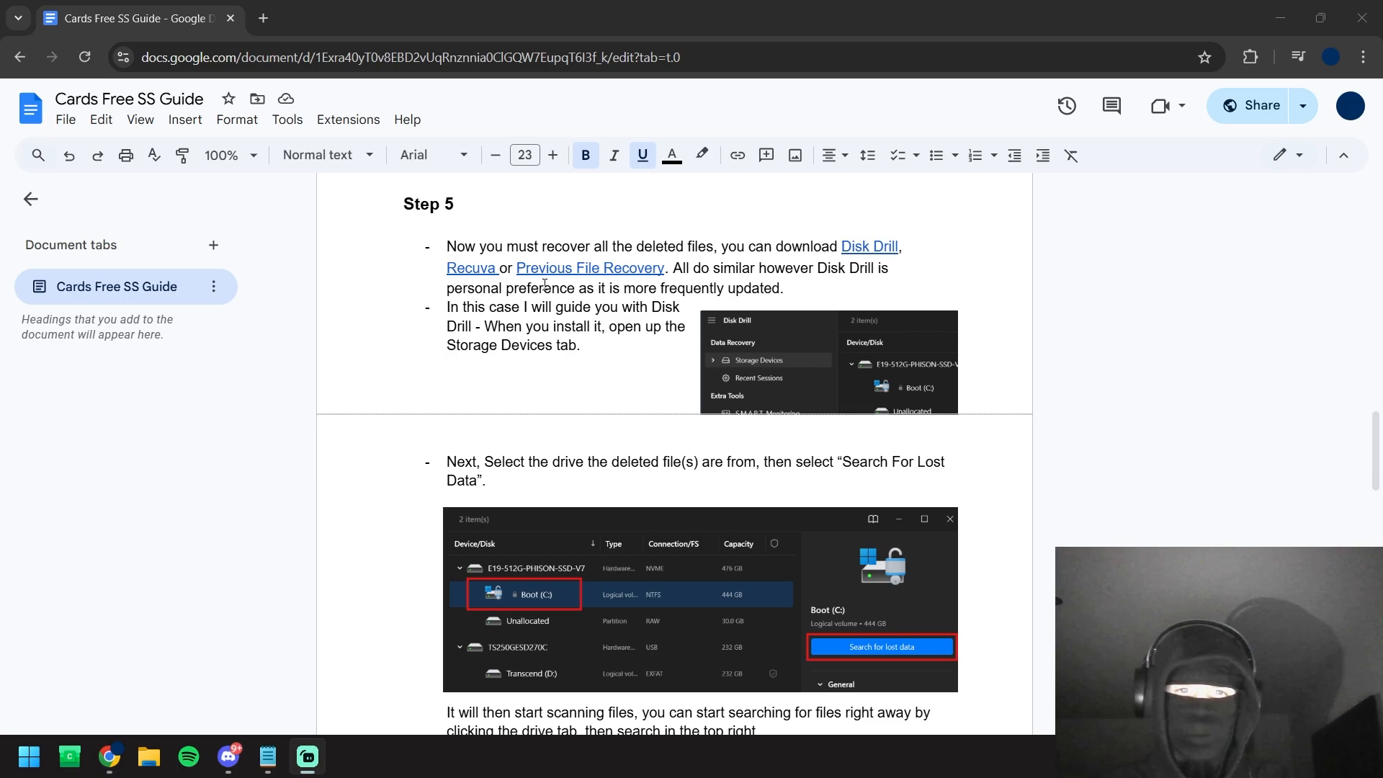
mouse_move(843, 269)
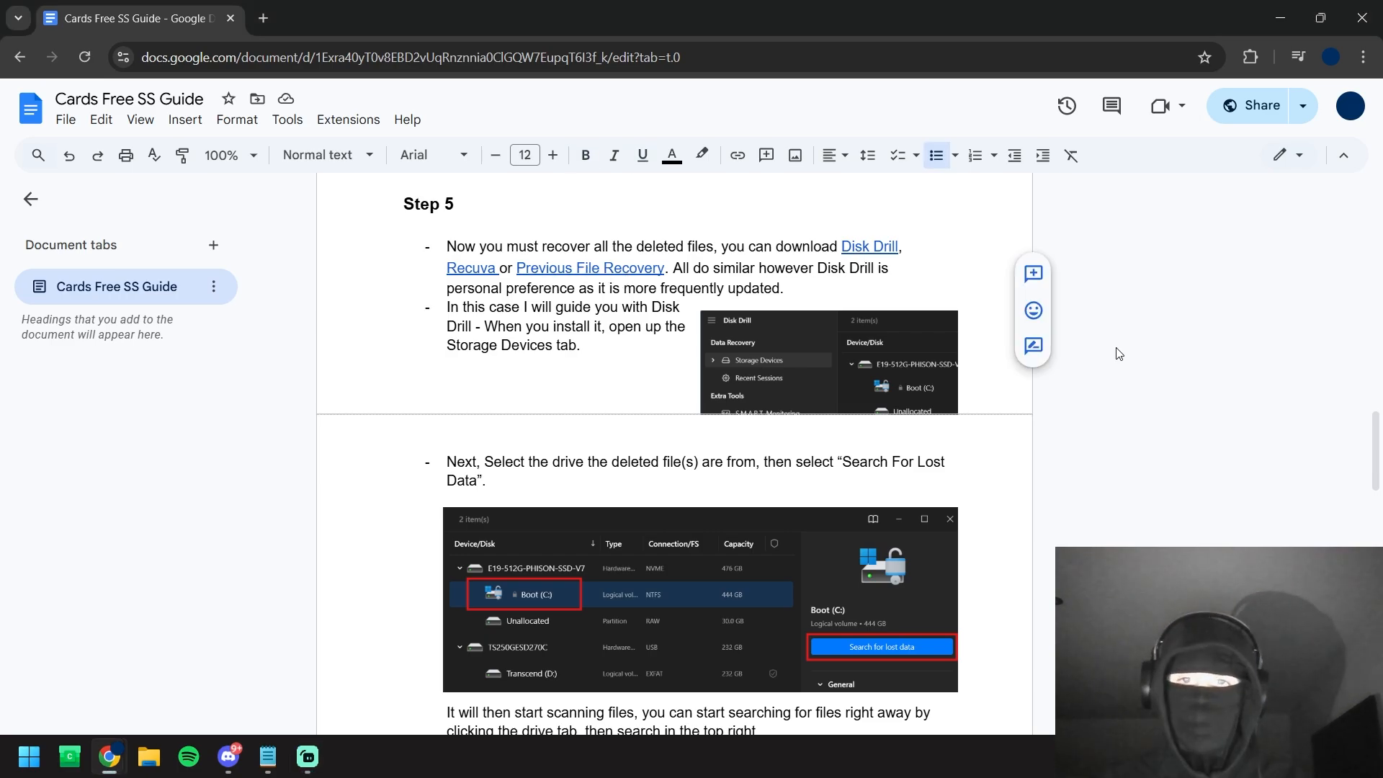
Launch Disk Drill from Start search and select the E19-512G-PHISON-SSD-V7 drive to view its details
left_click(867, 247)
type("disk")
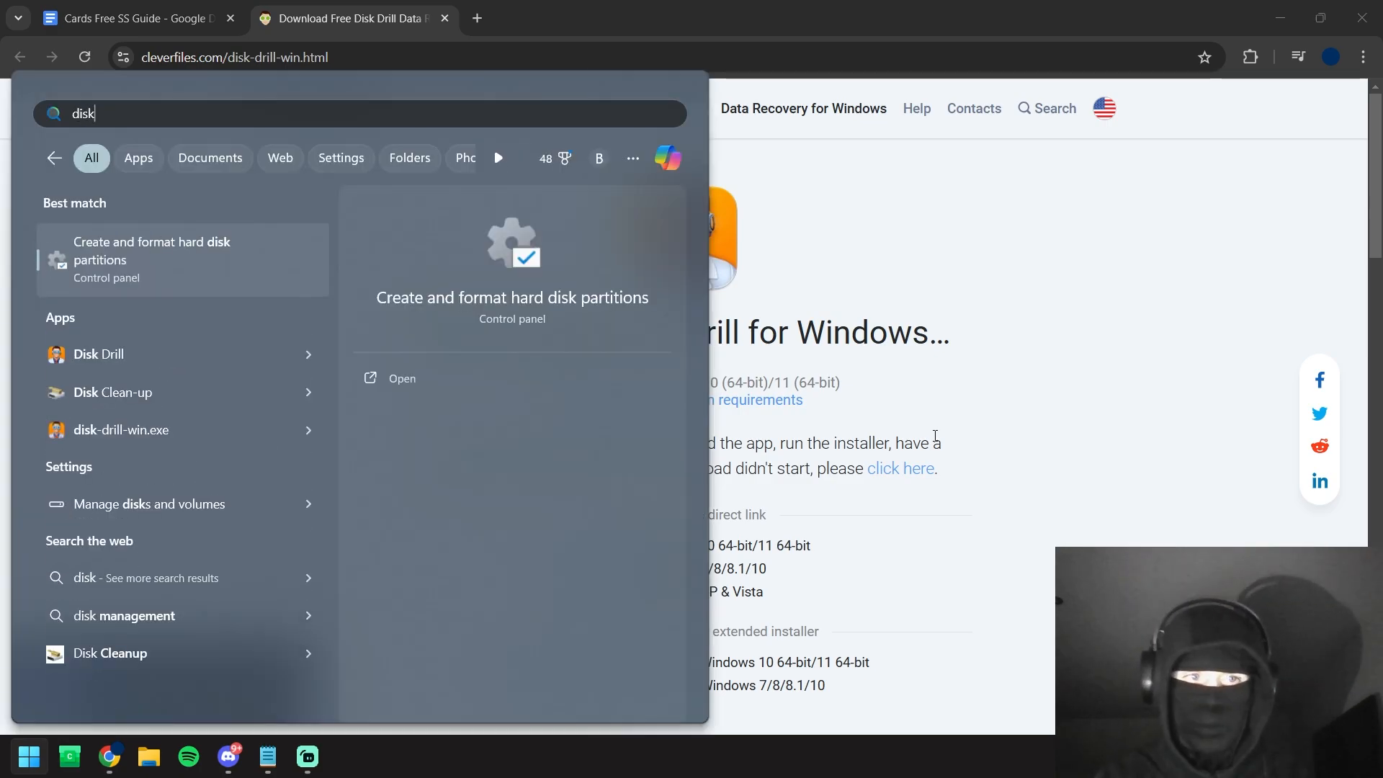
left_click(98, 355)
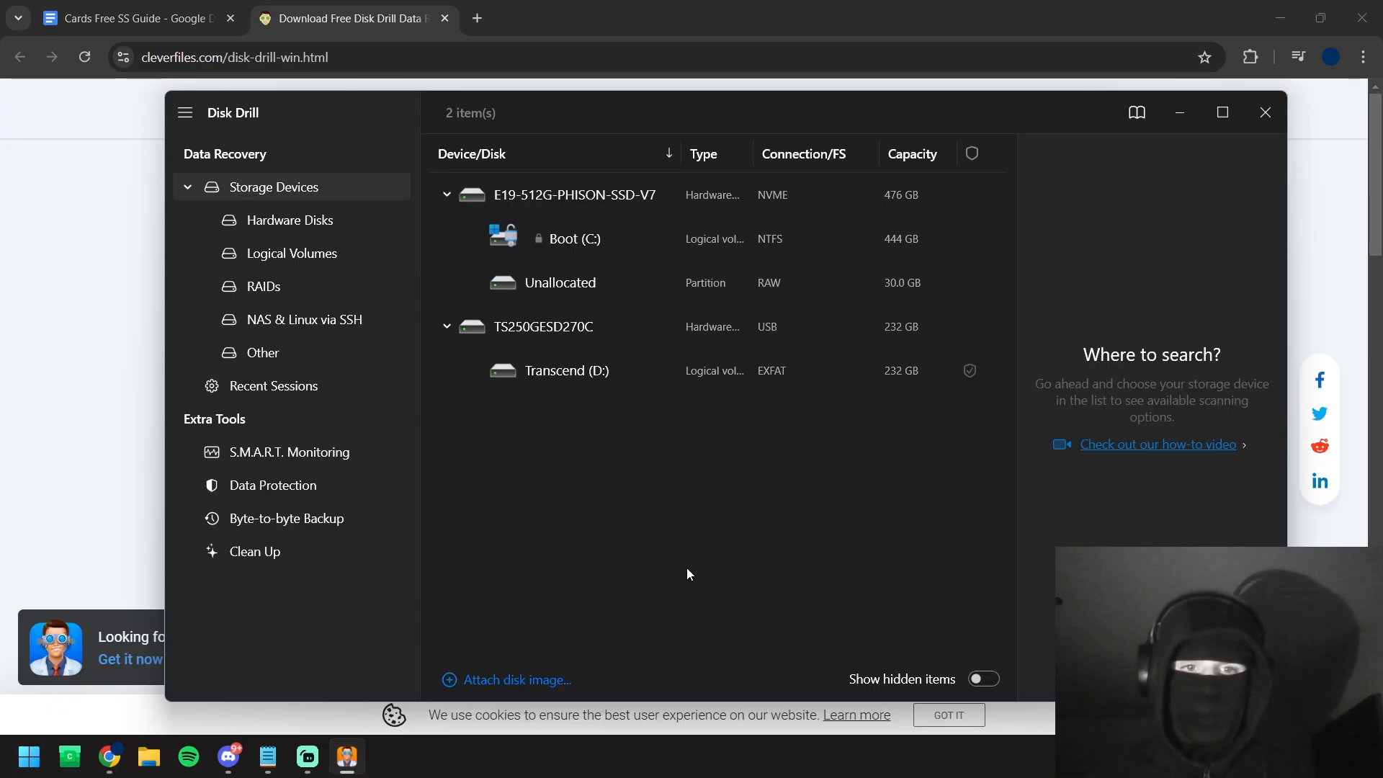
left_click(574, 195)
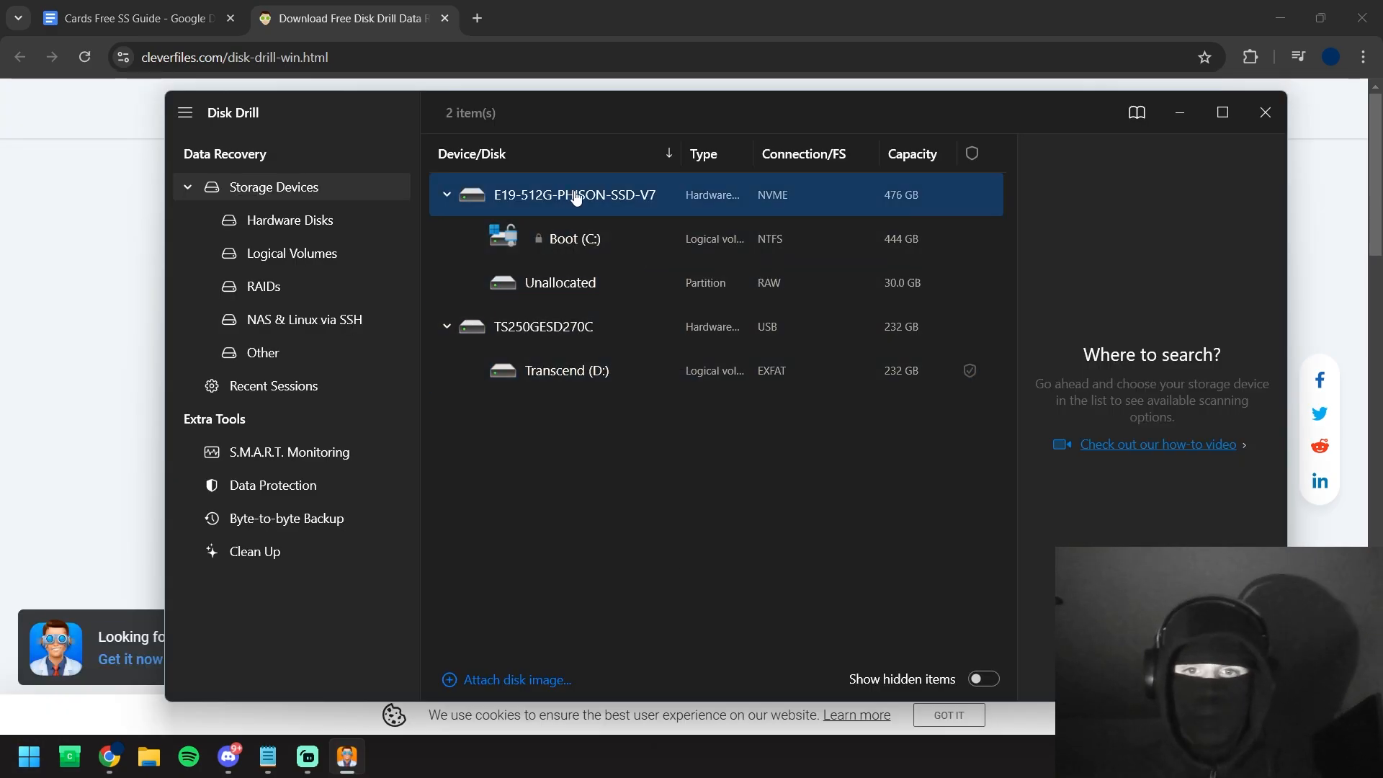
mouse_move(582, 197)
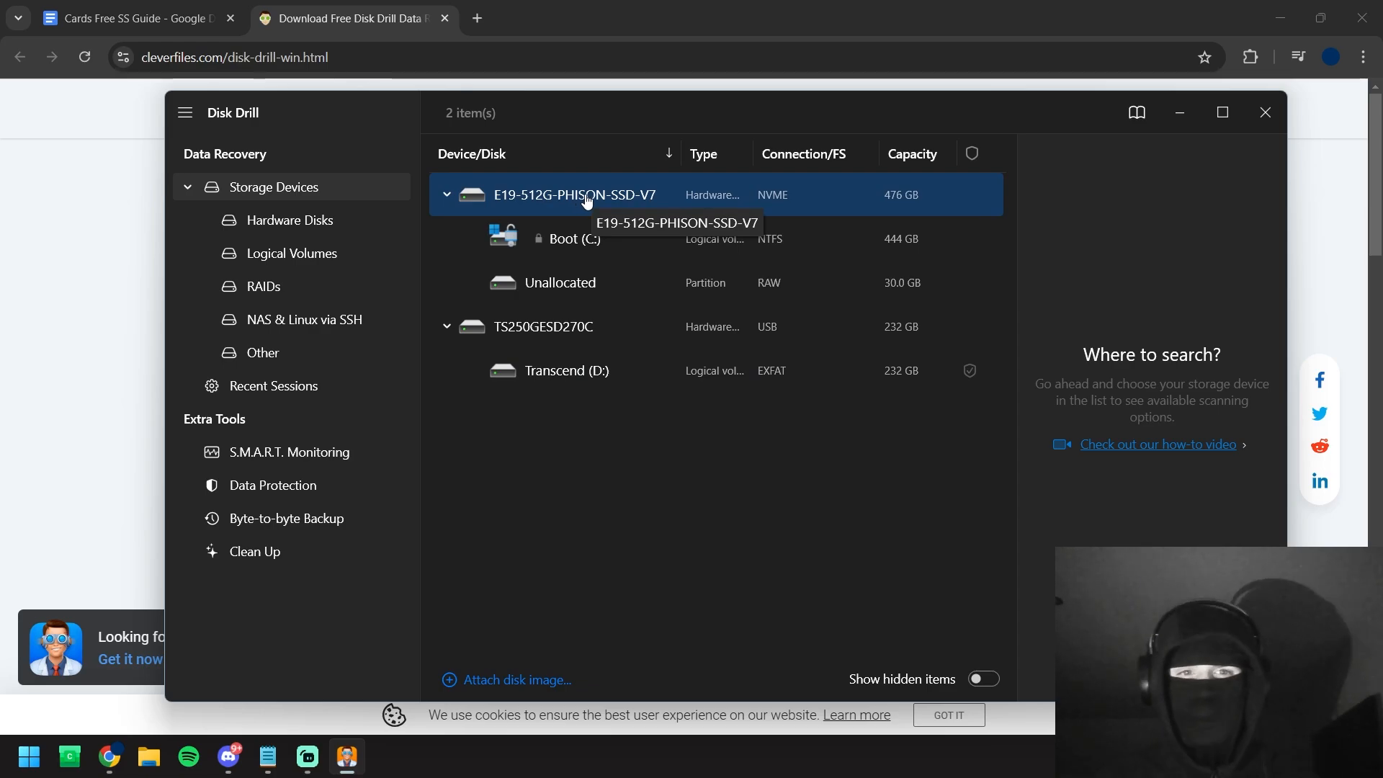
left_click(575, 194)
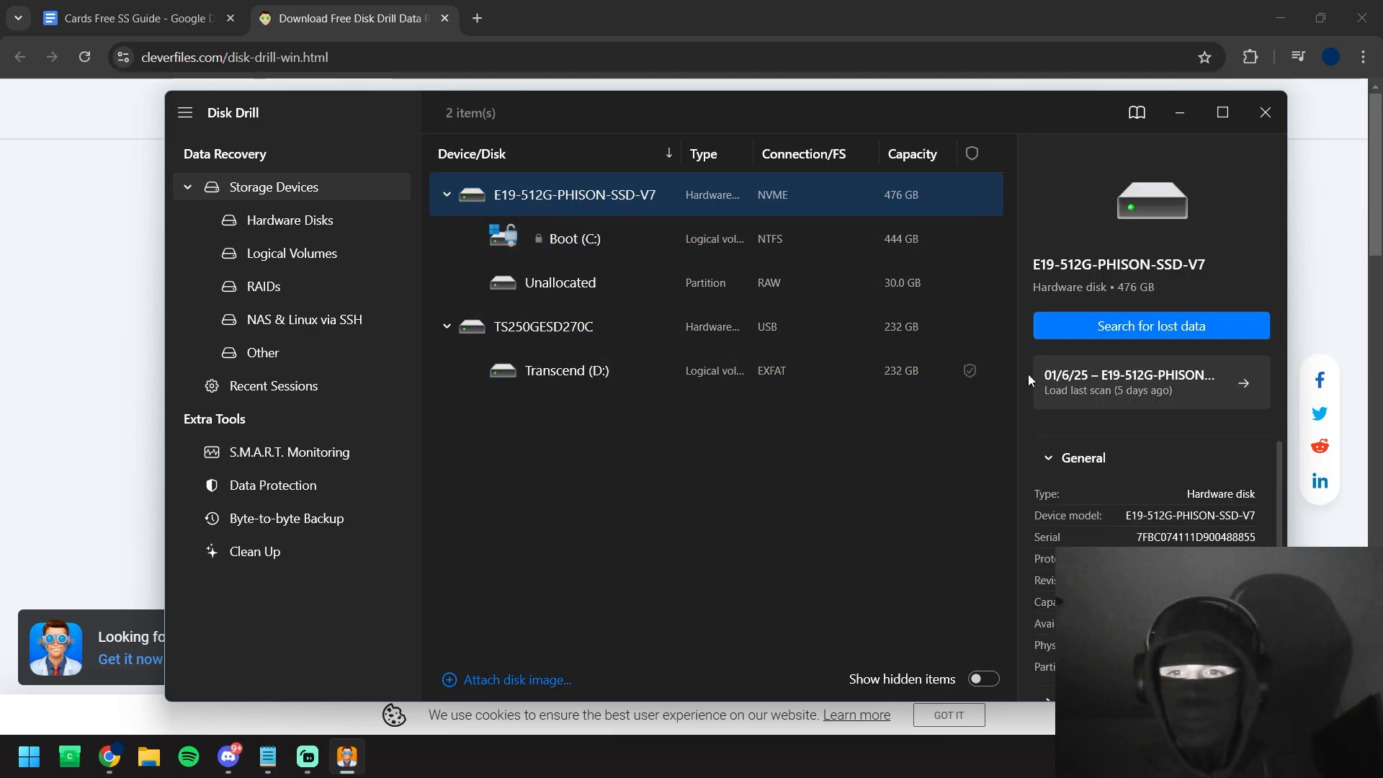
Start a lost-data scan of the drive and focus the results Search box
left_click(1149, 325)
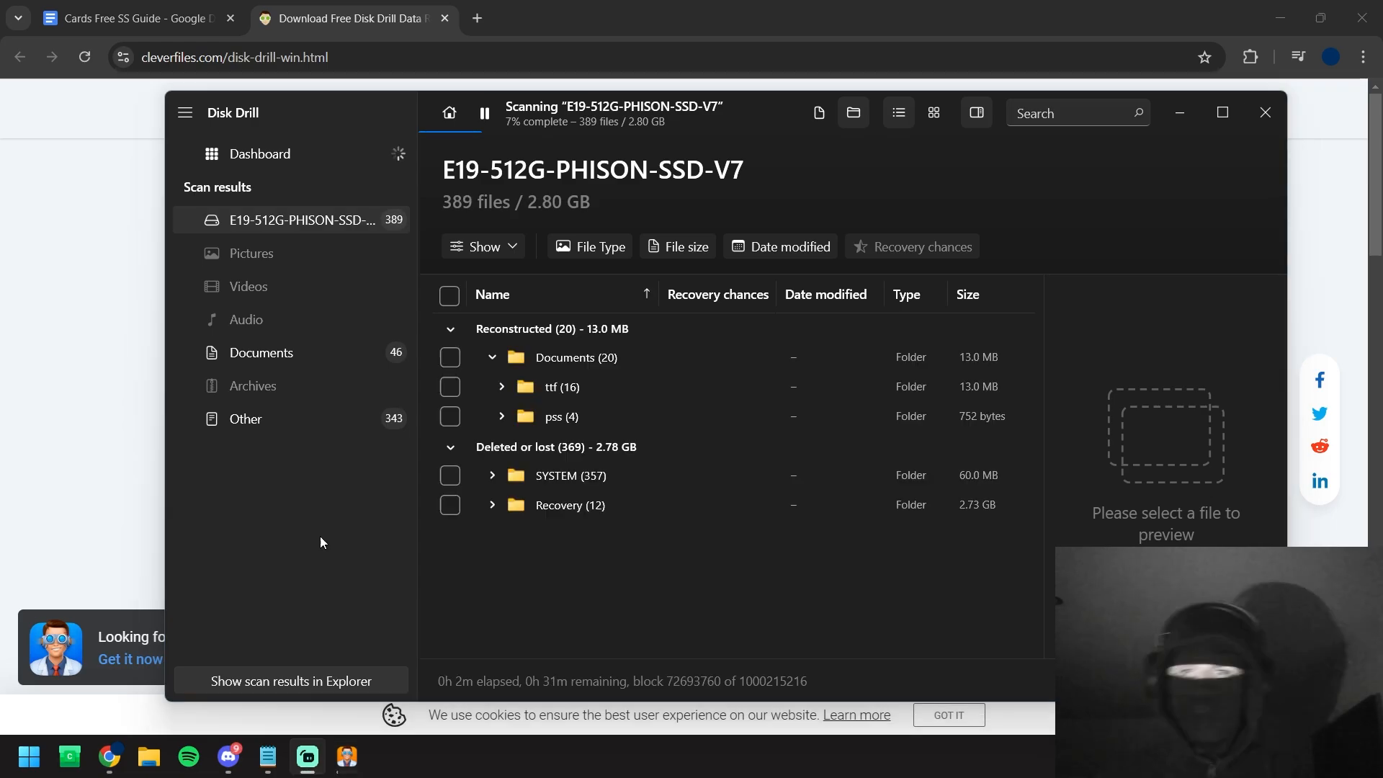
left_click(1067, 112)
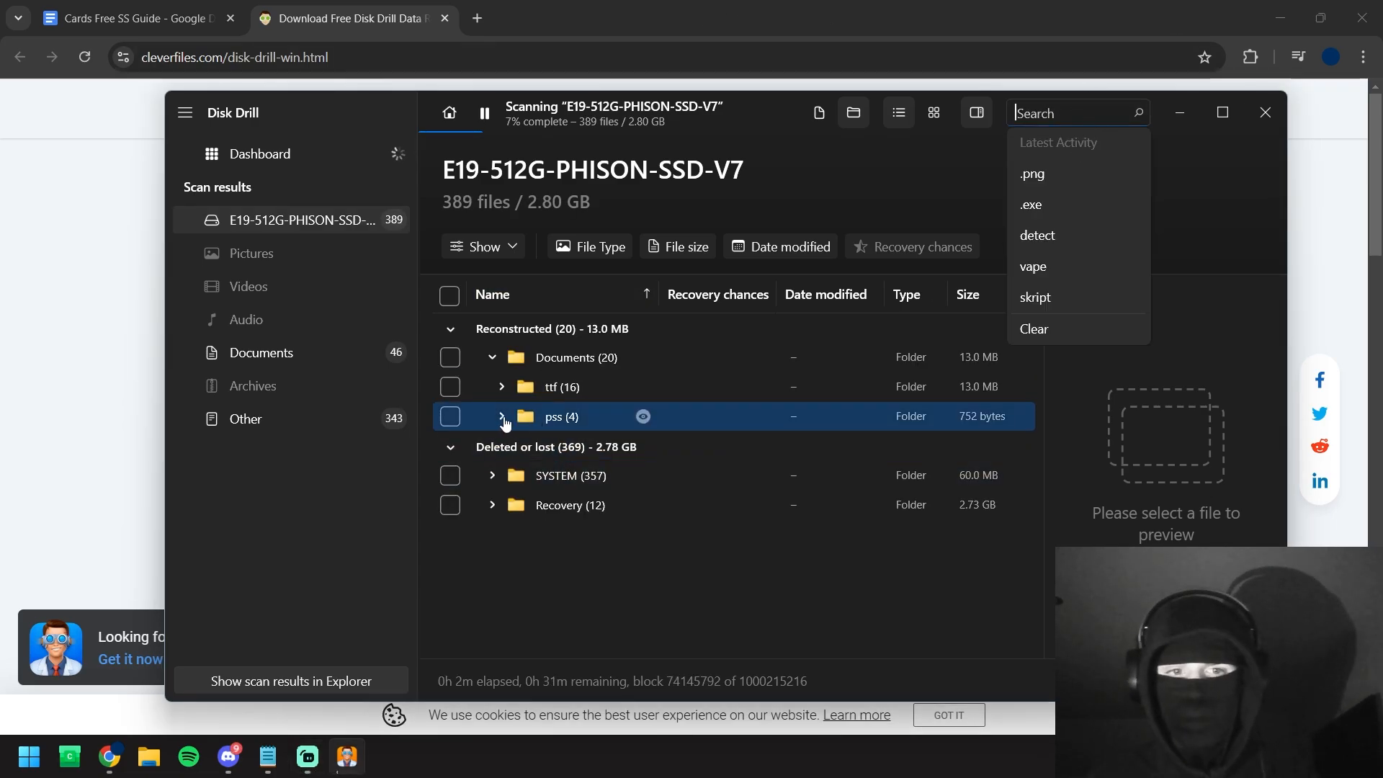
Recover the 19-byte file from the pss folder into Documents\Adobe as the custom destination
left_click(501, 416)
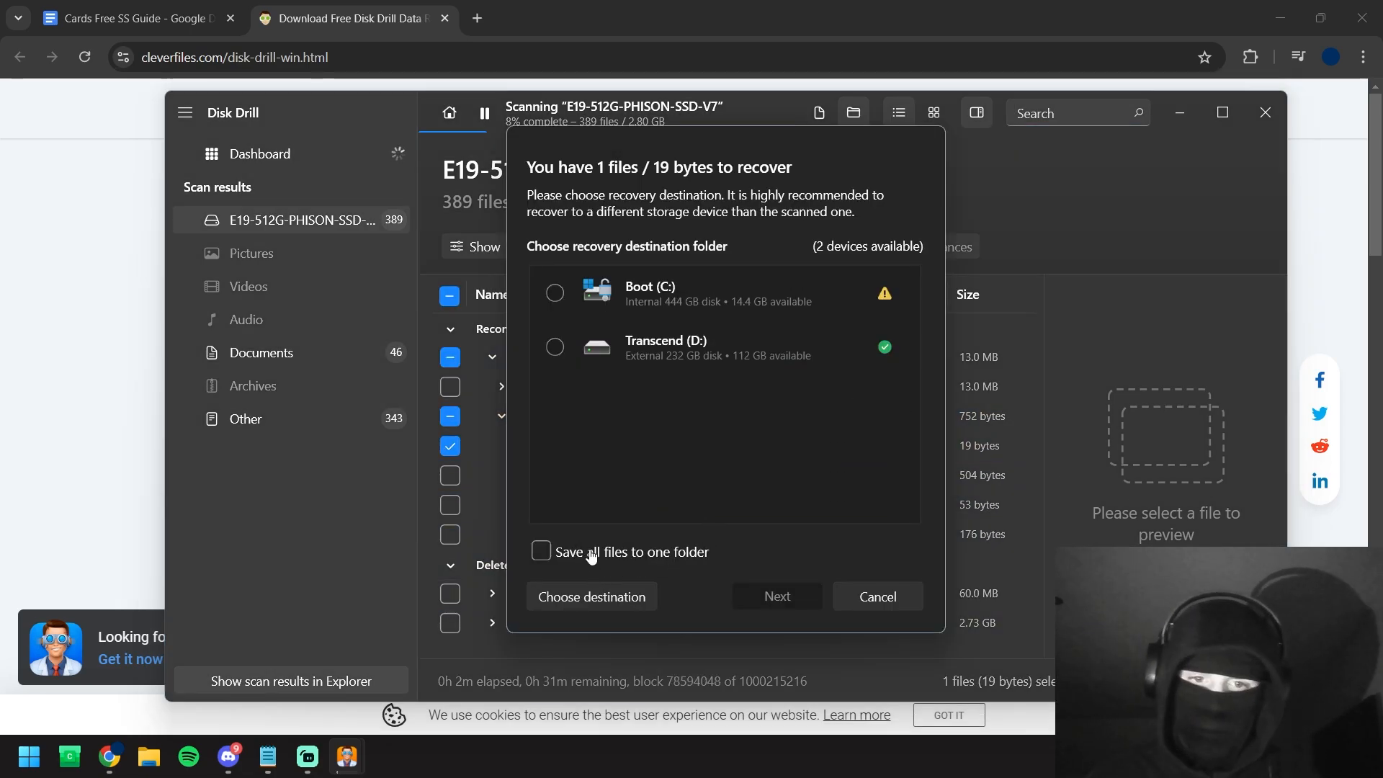
left_click(591, 599)
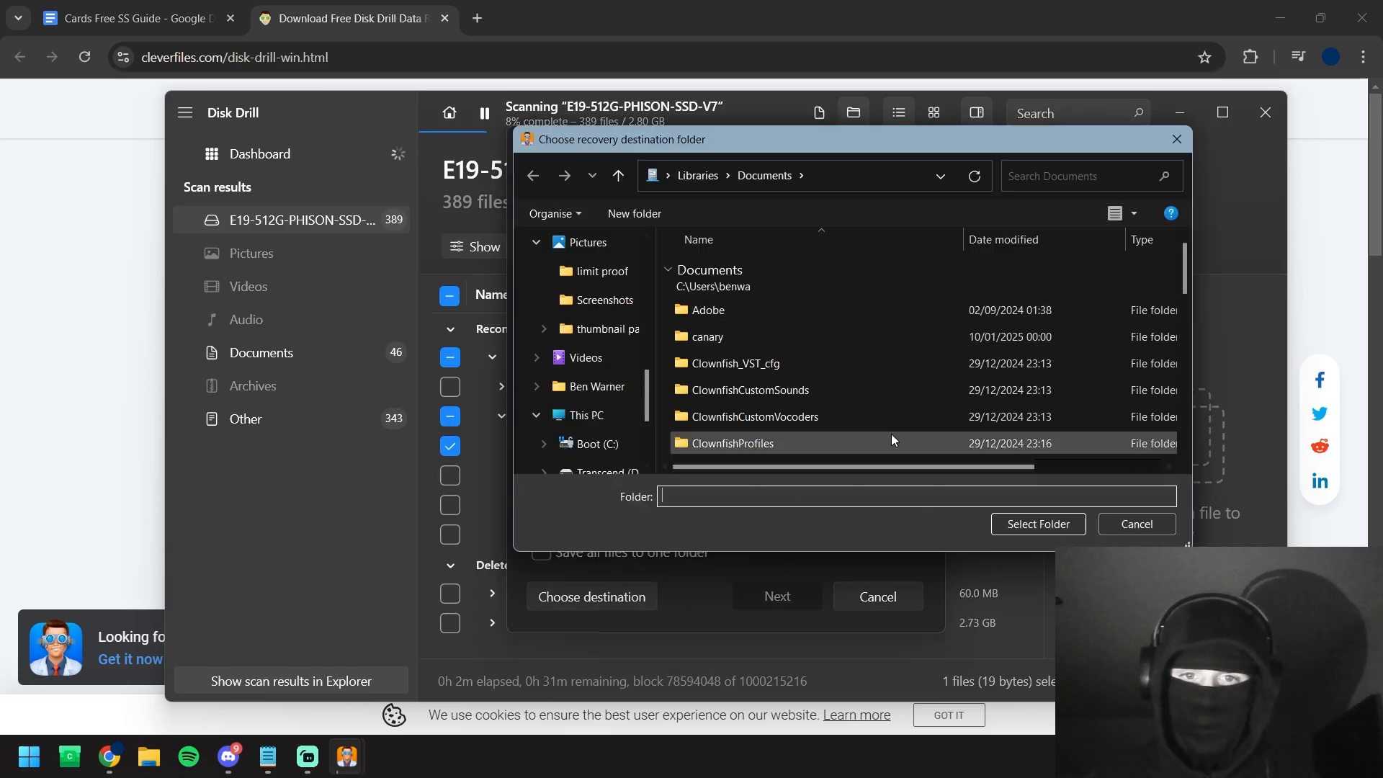
left_click(705, 309)
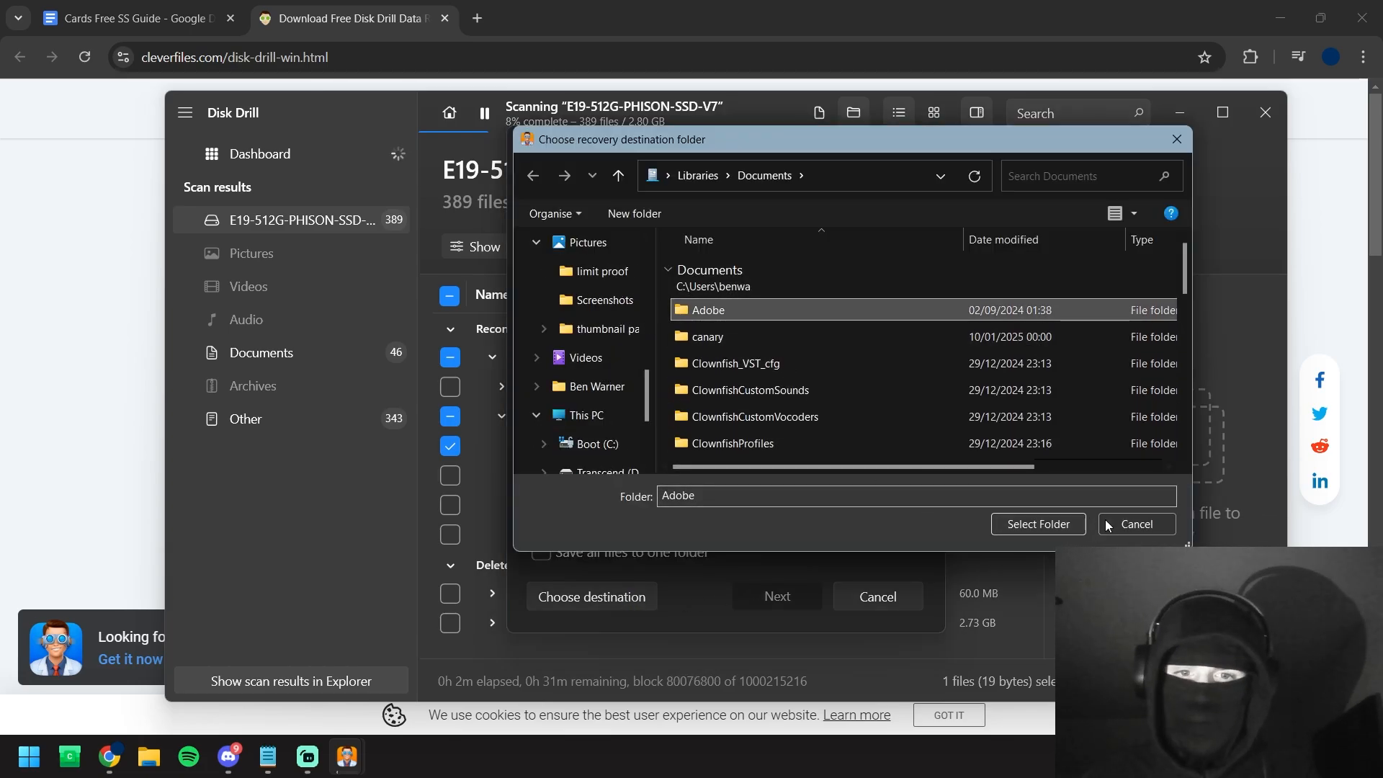
left_click(1038, 524)
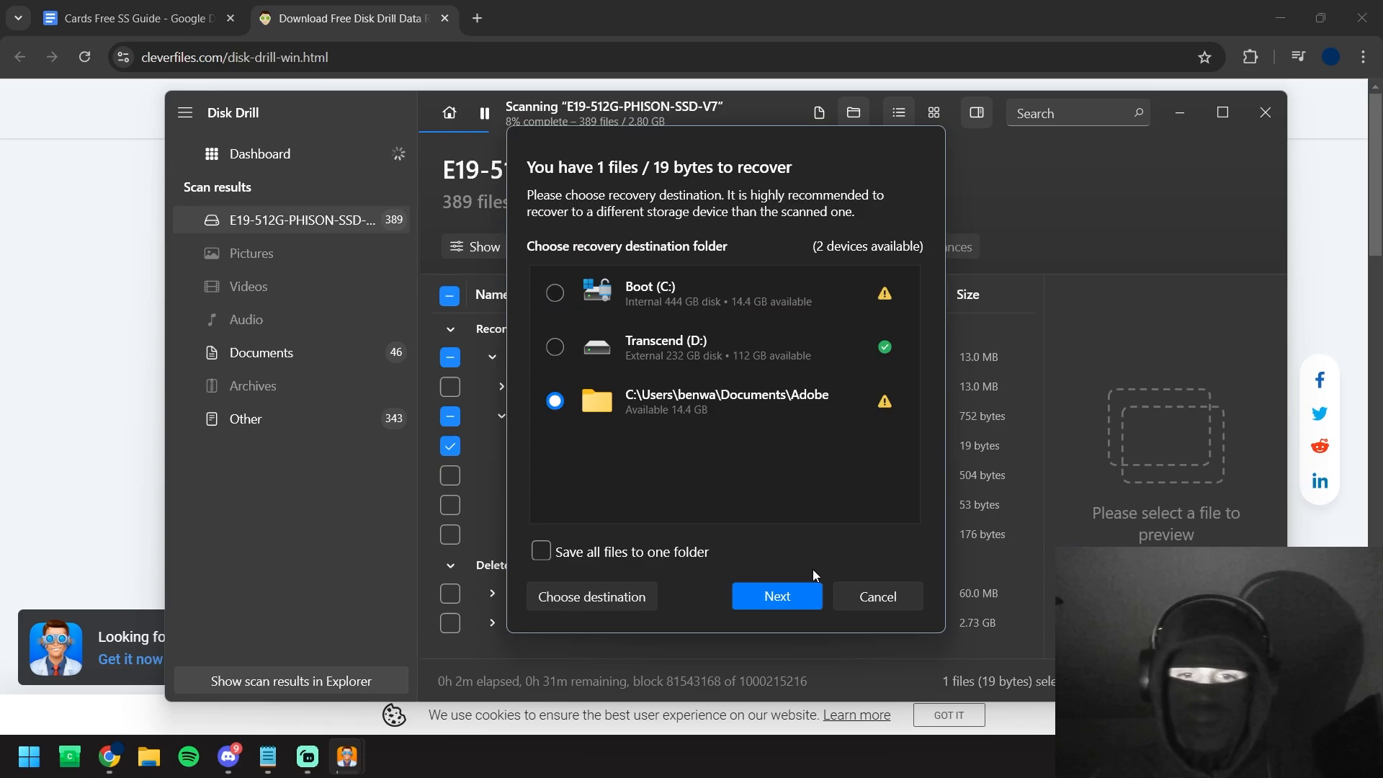
left_click(776, 597)
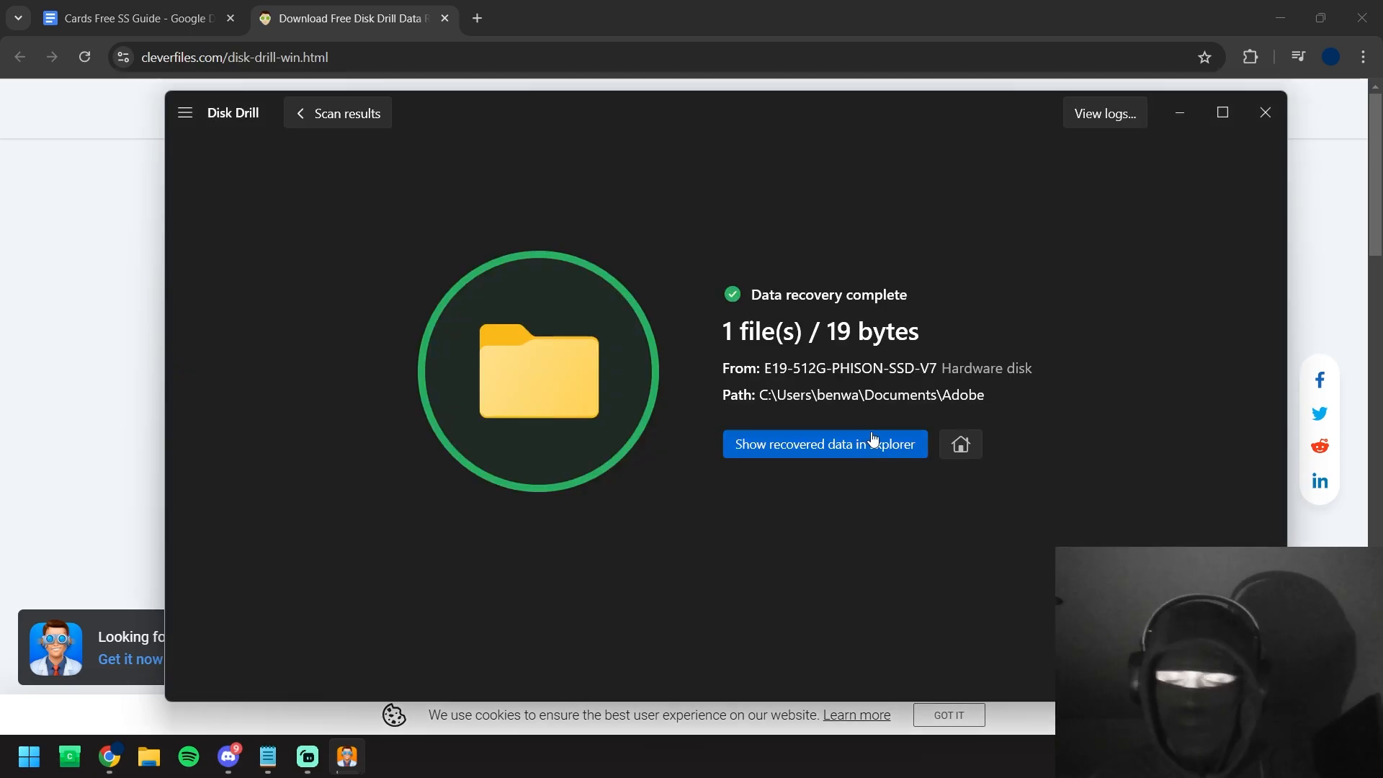
Reveal the recovered file000003.pss in the Adobe folder in File Explorer and return to the guide
left_click(824, 444)
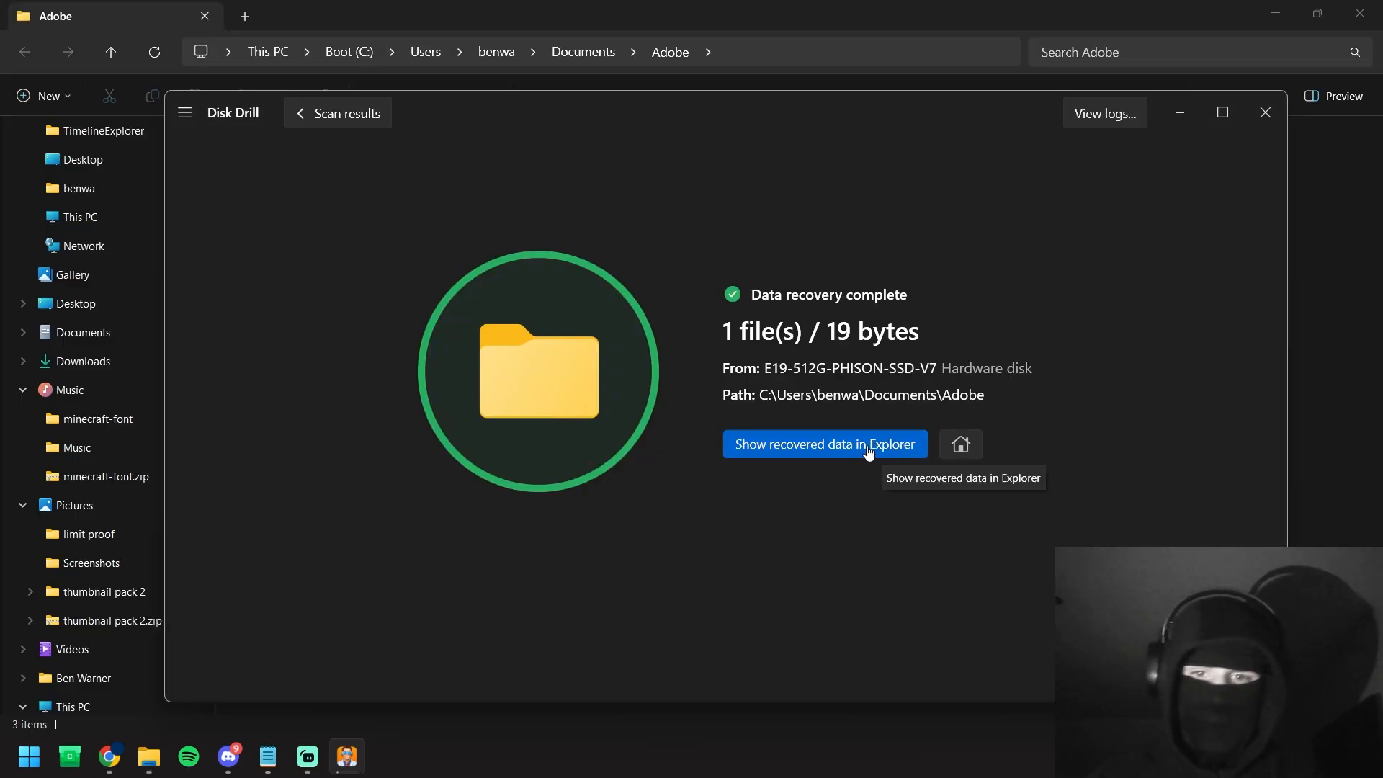
left_click(824, 444)
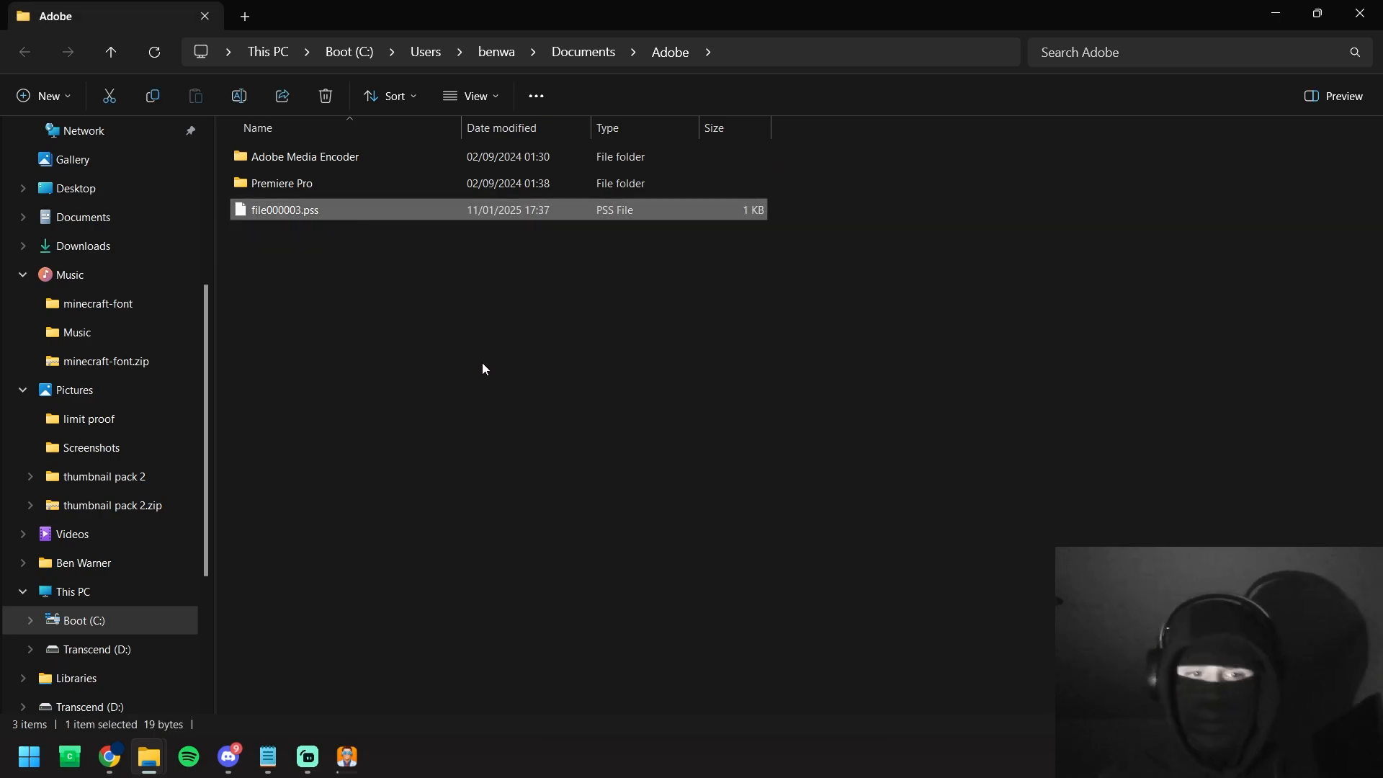
mouse_move(548, 397)
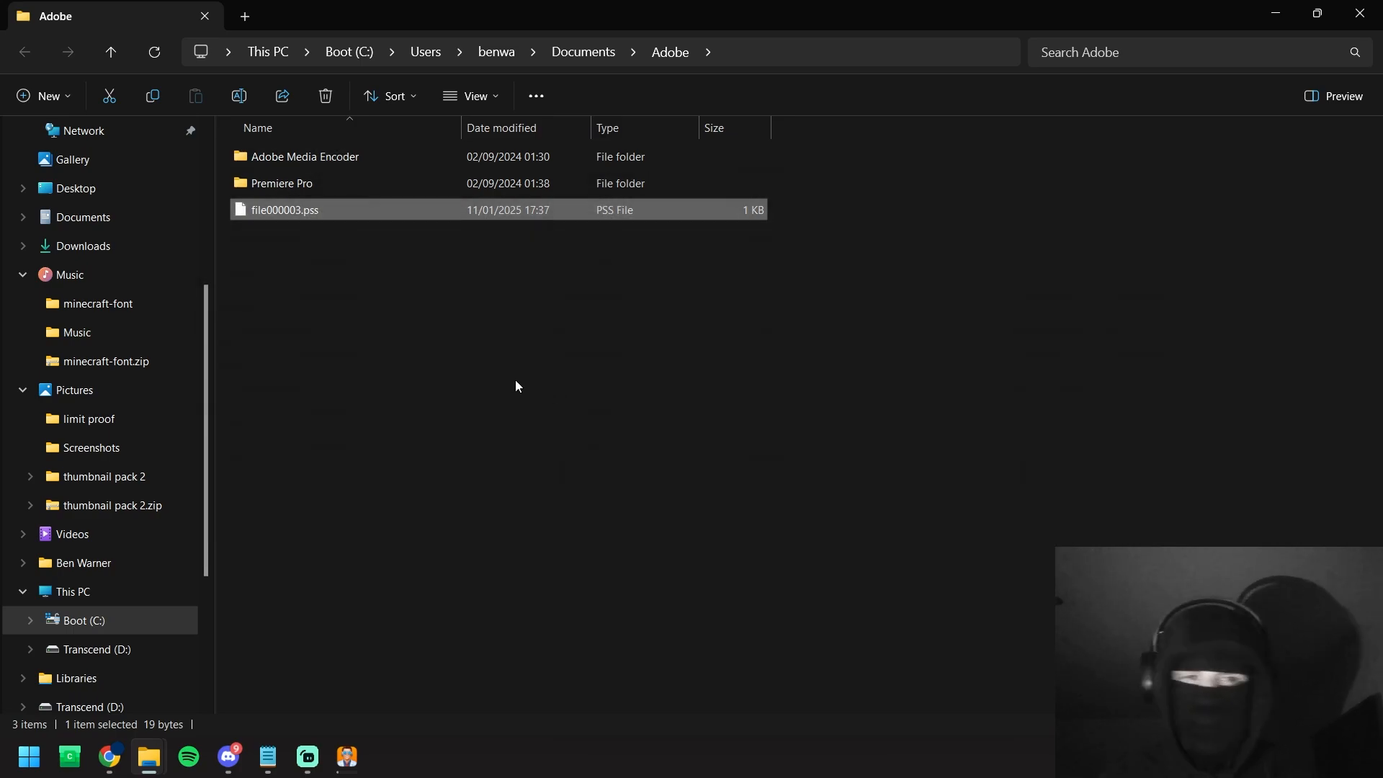
mouse_move(581, 380)
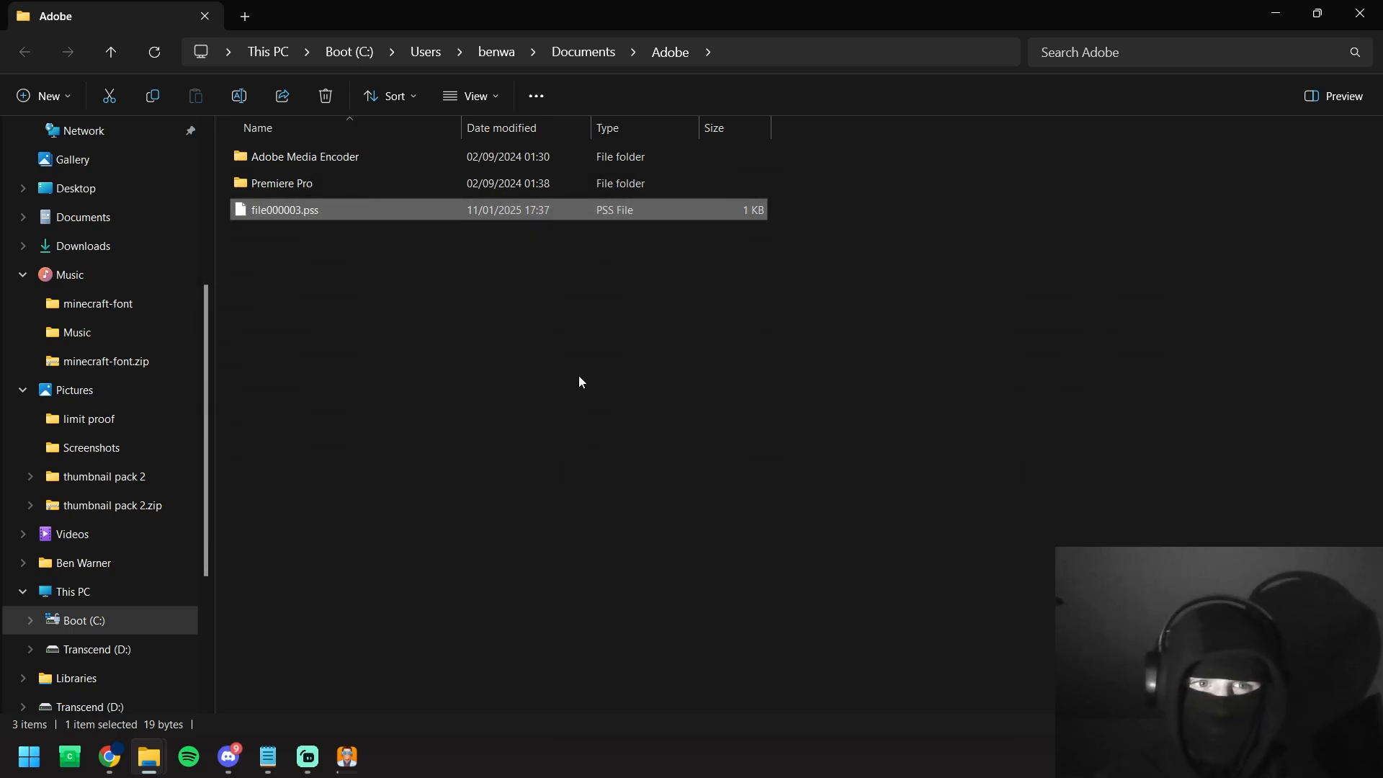
left_click(108, 760)
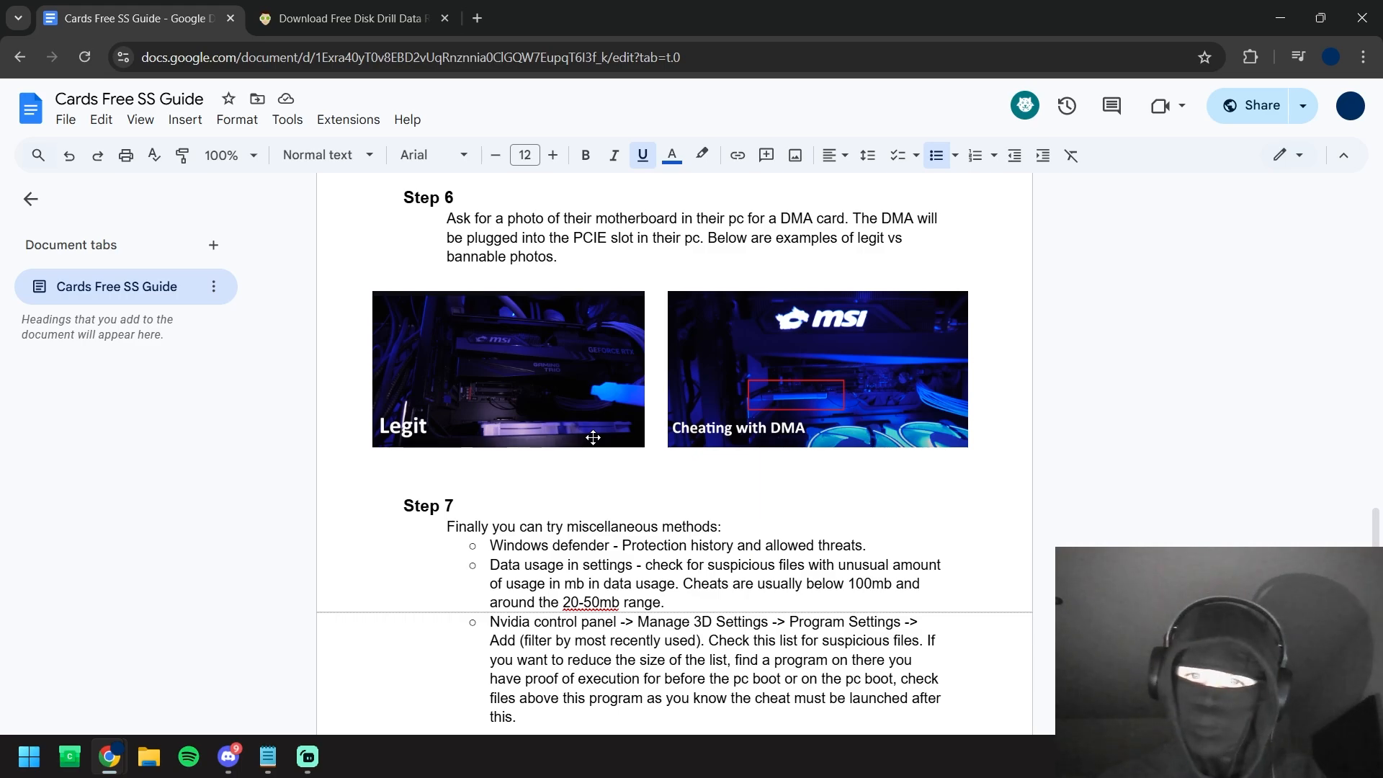
mouse_move(581, 427)
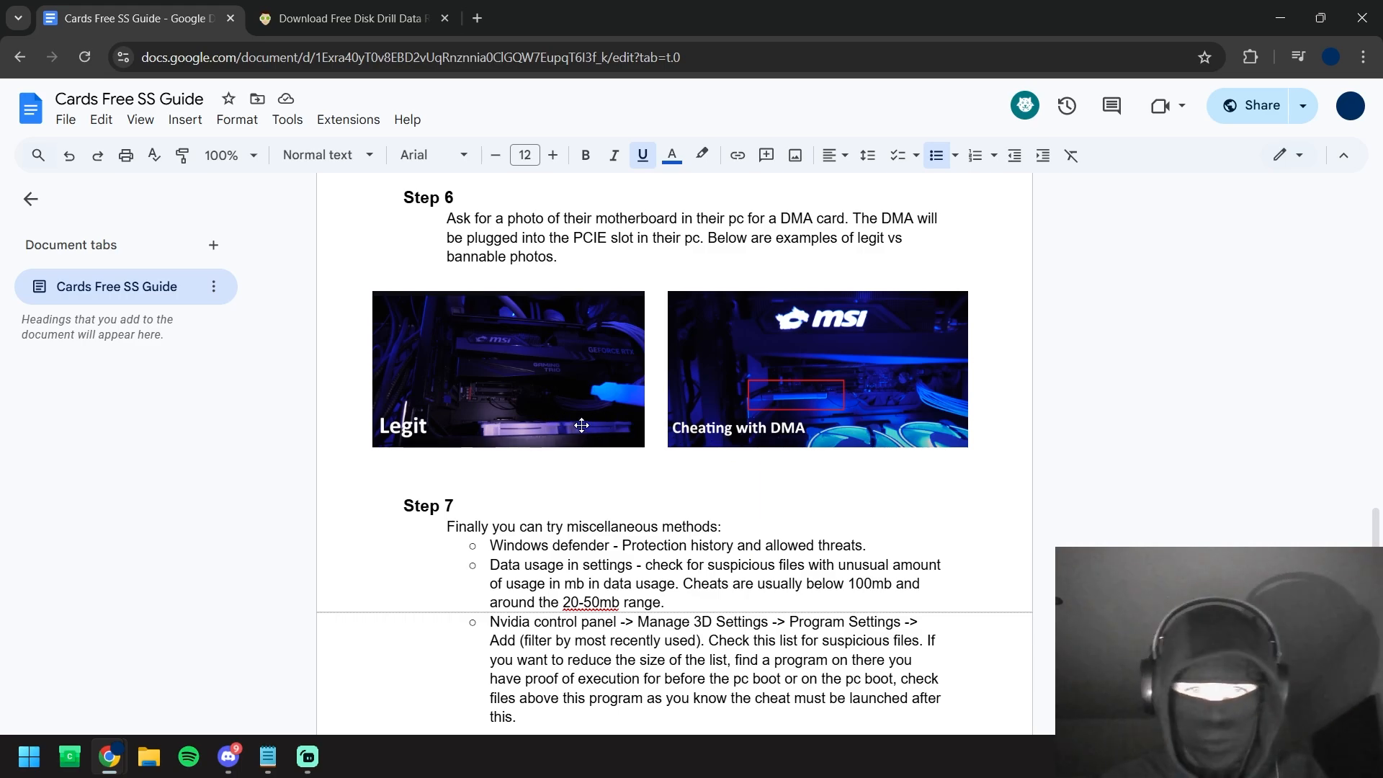
mouse_move(571, 435)
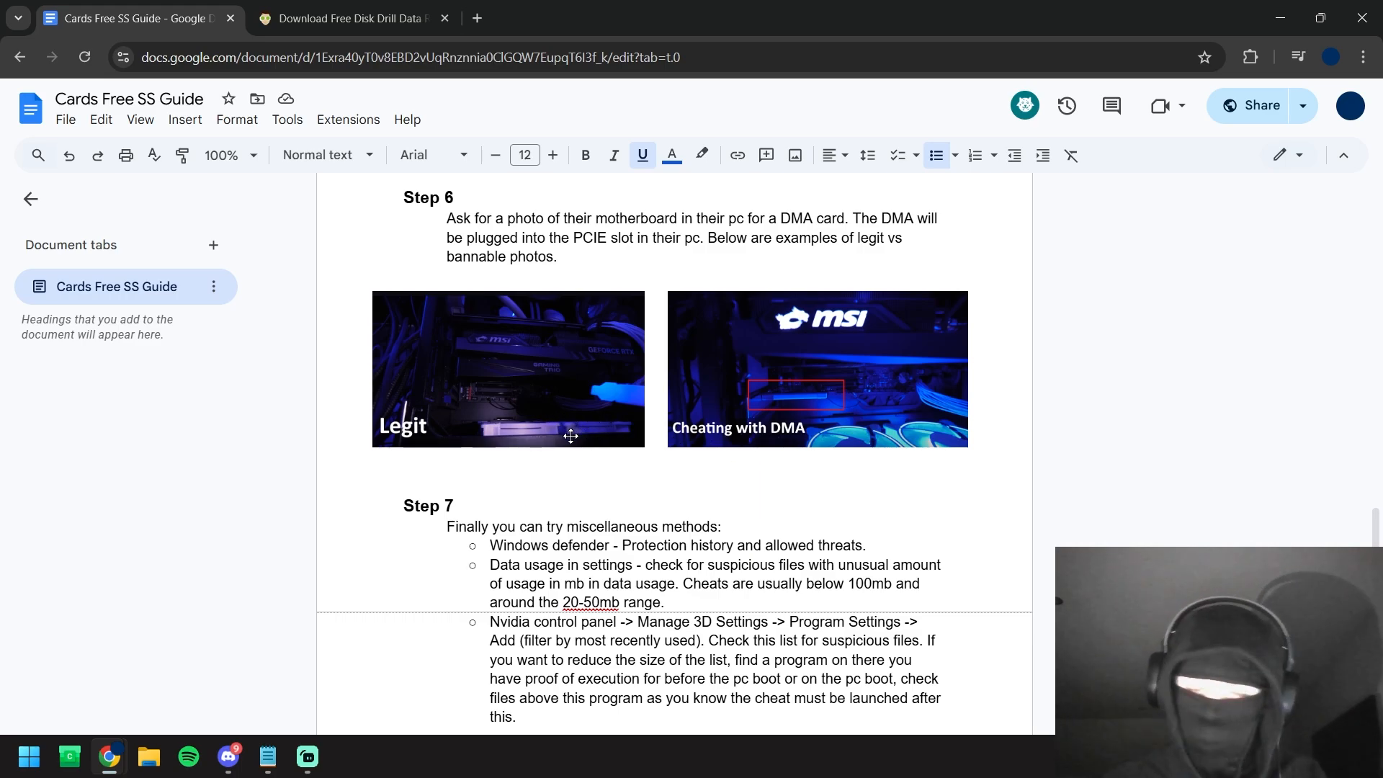
mouse_move(827, 405)
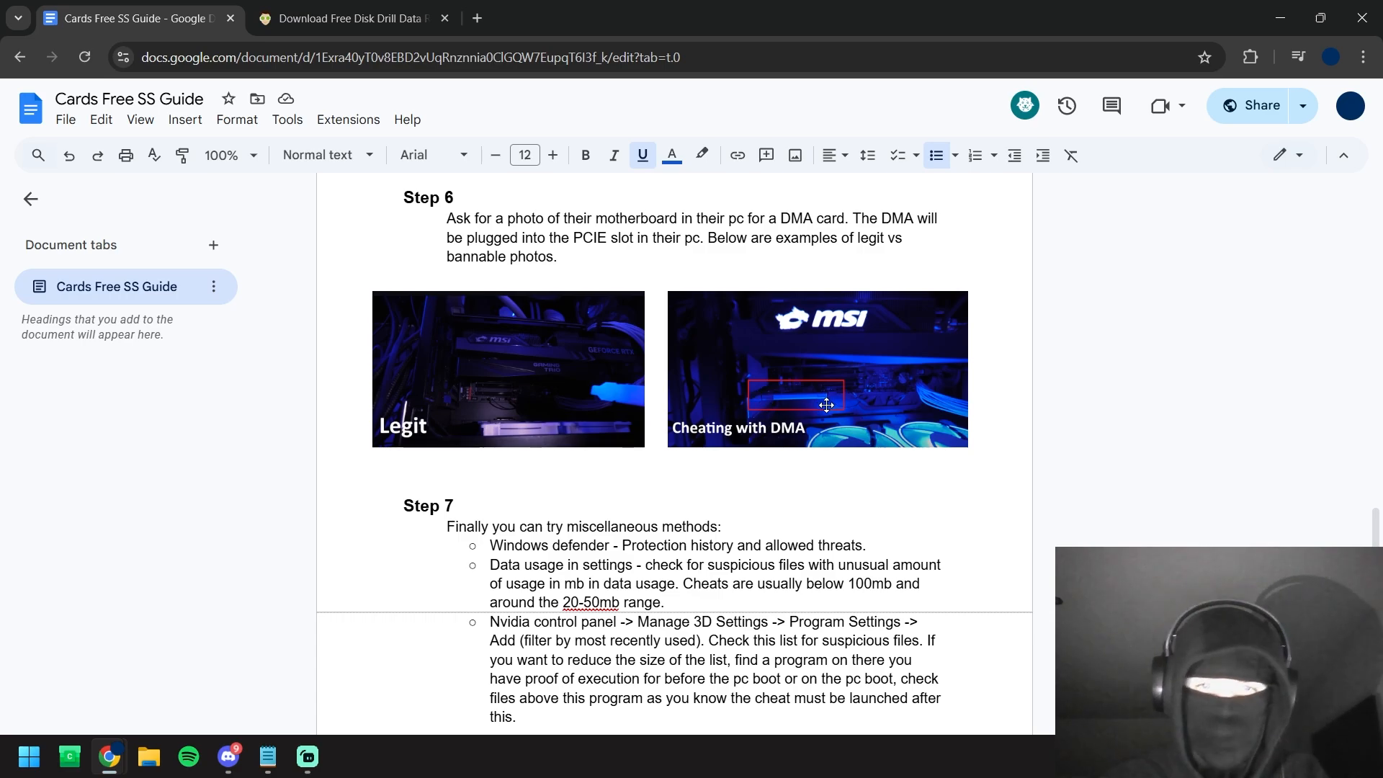
mouse_move(502, 402)
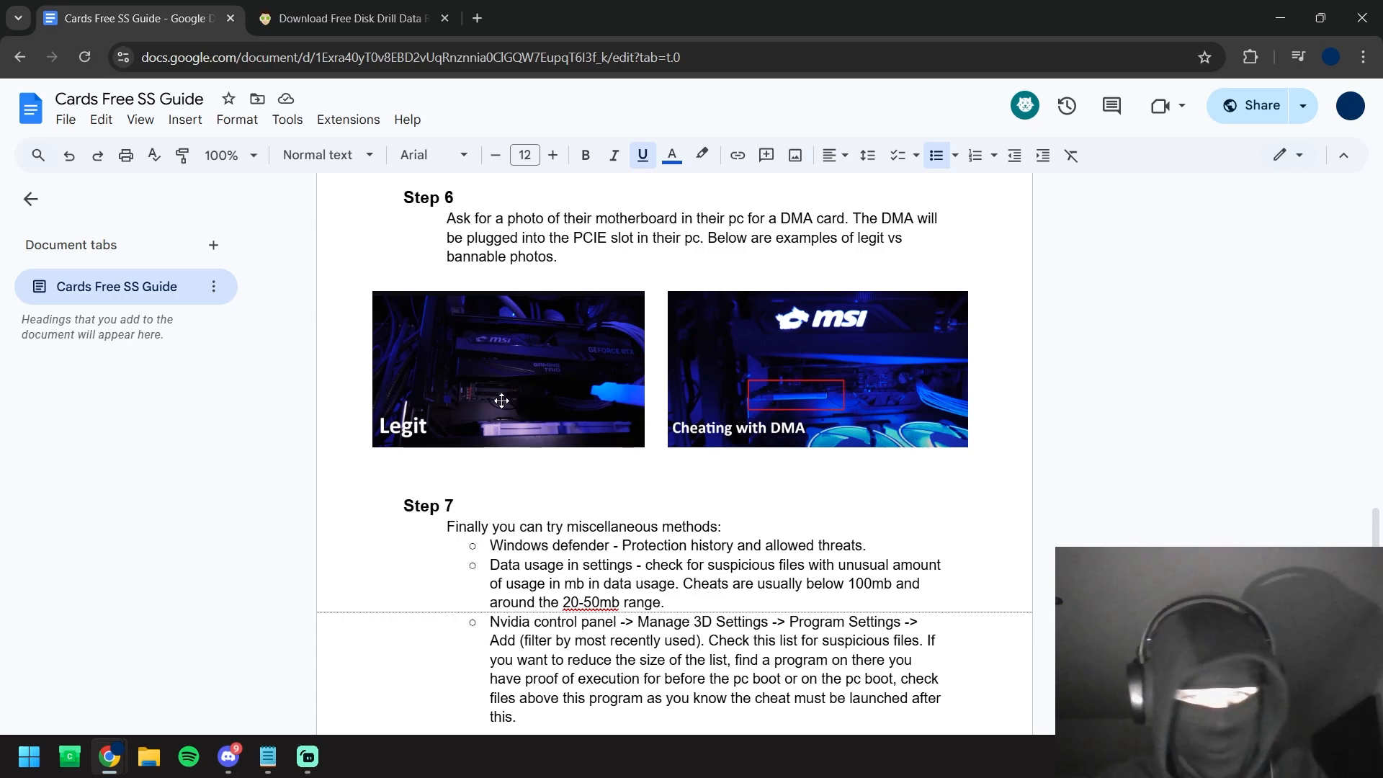
mouse_move(898, 374)
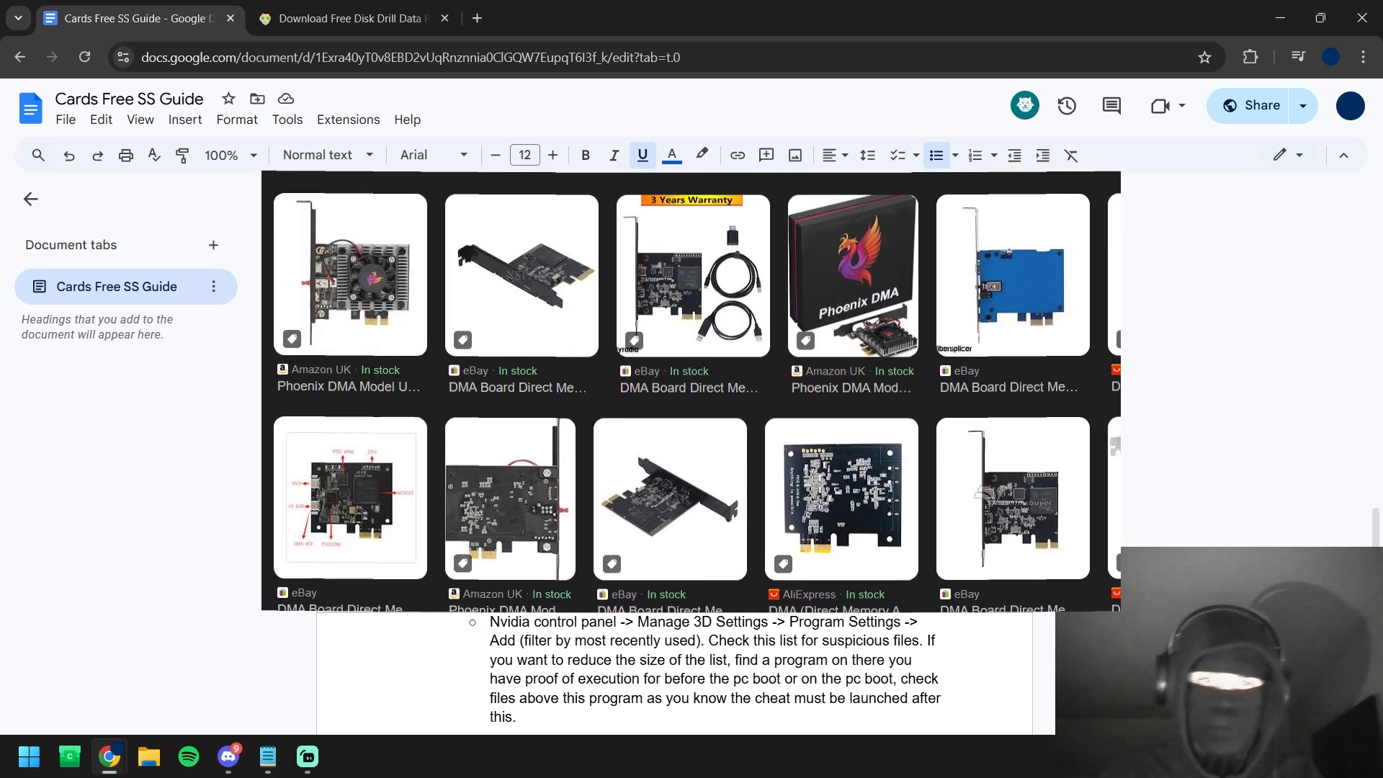
scroll("up", 3)
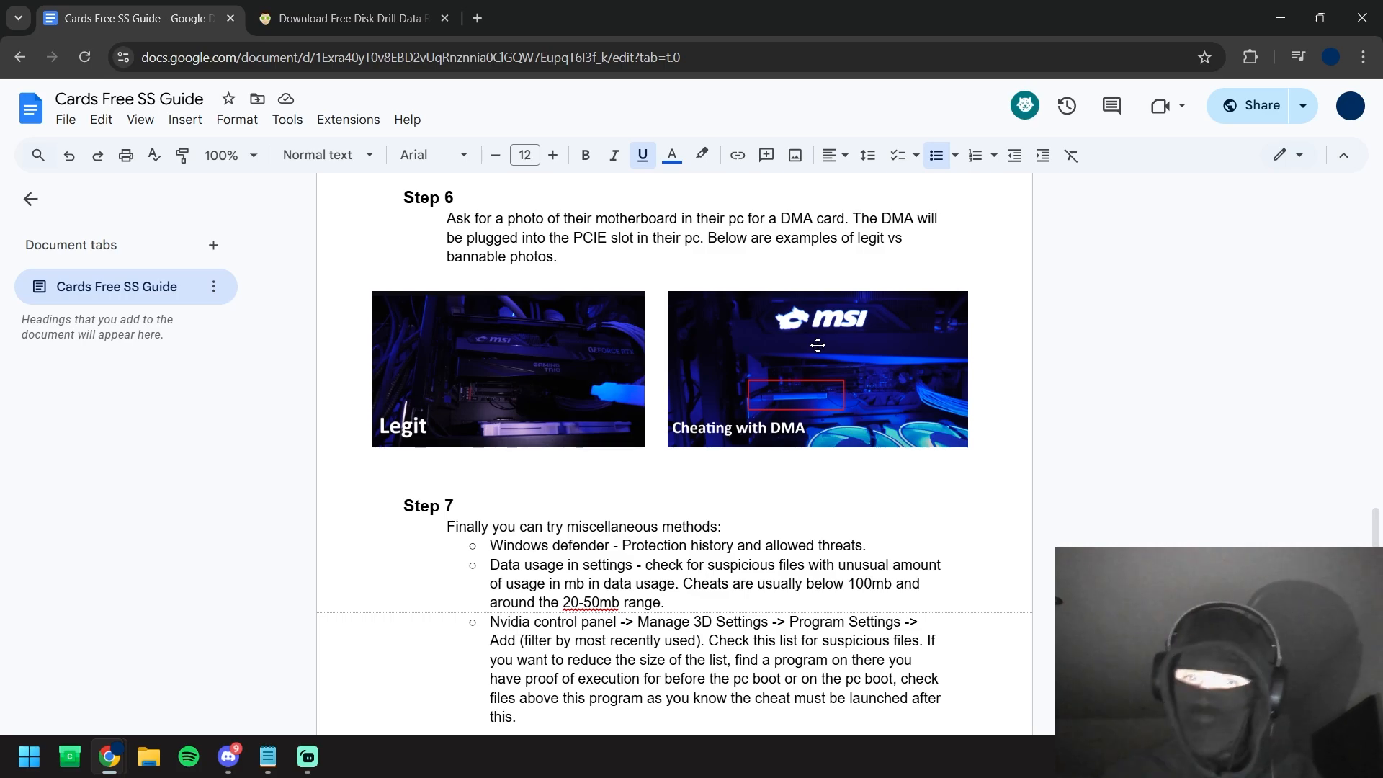
mouse_move(868, 472)
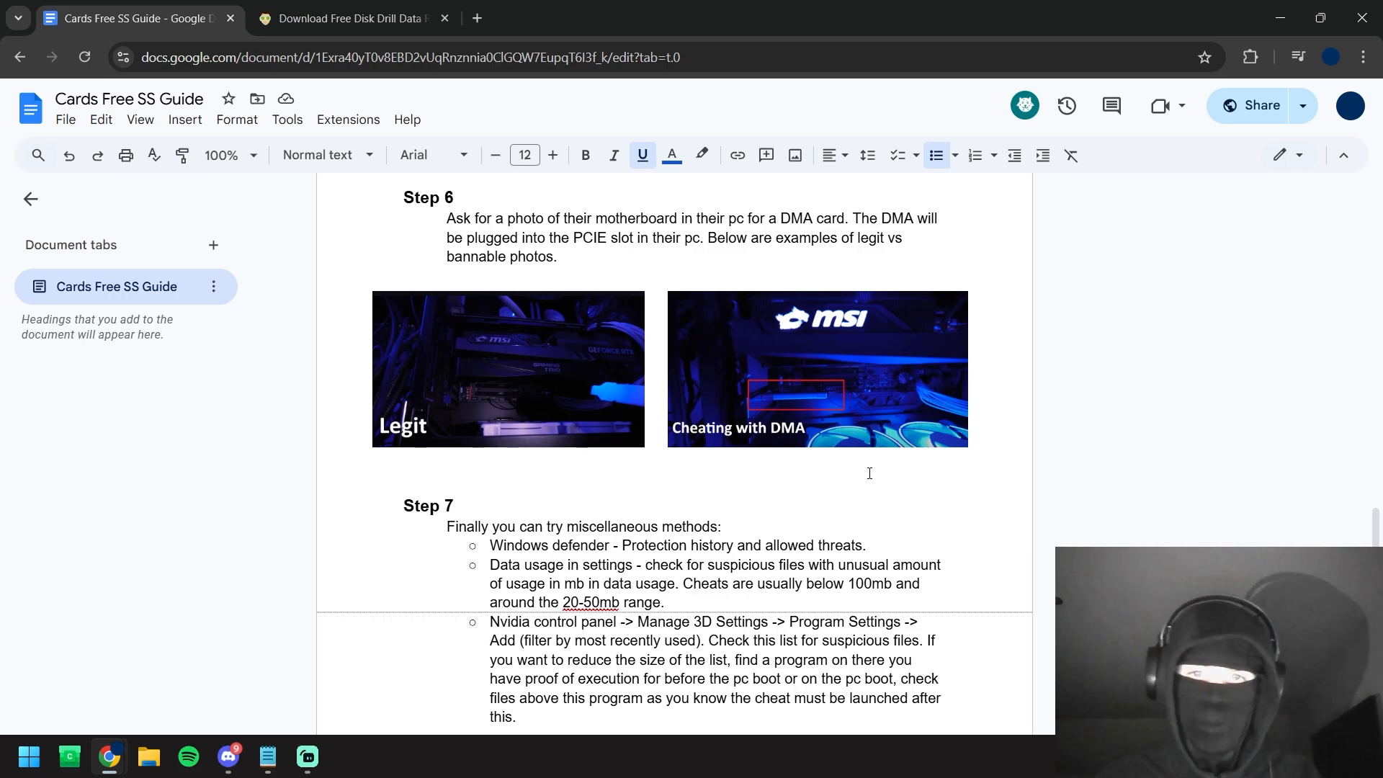